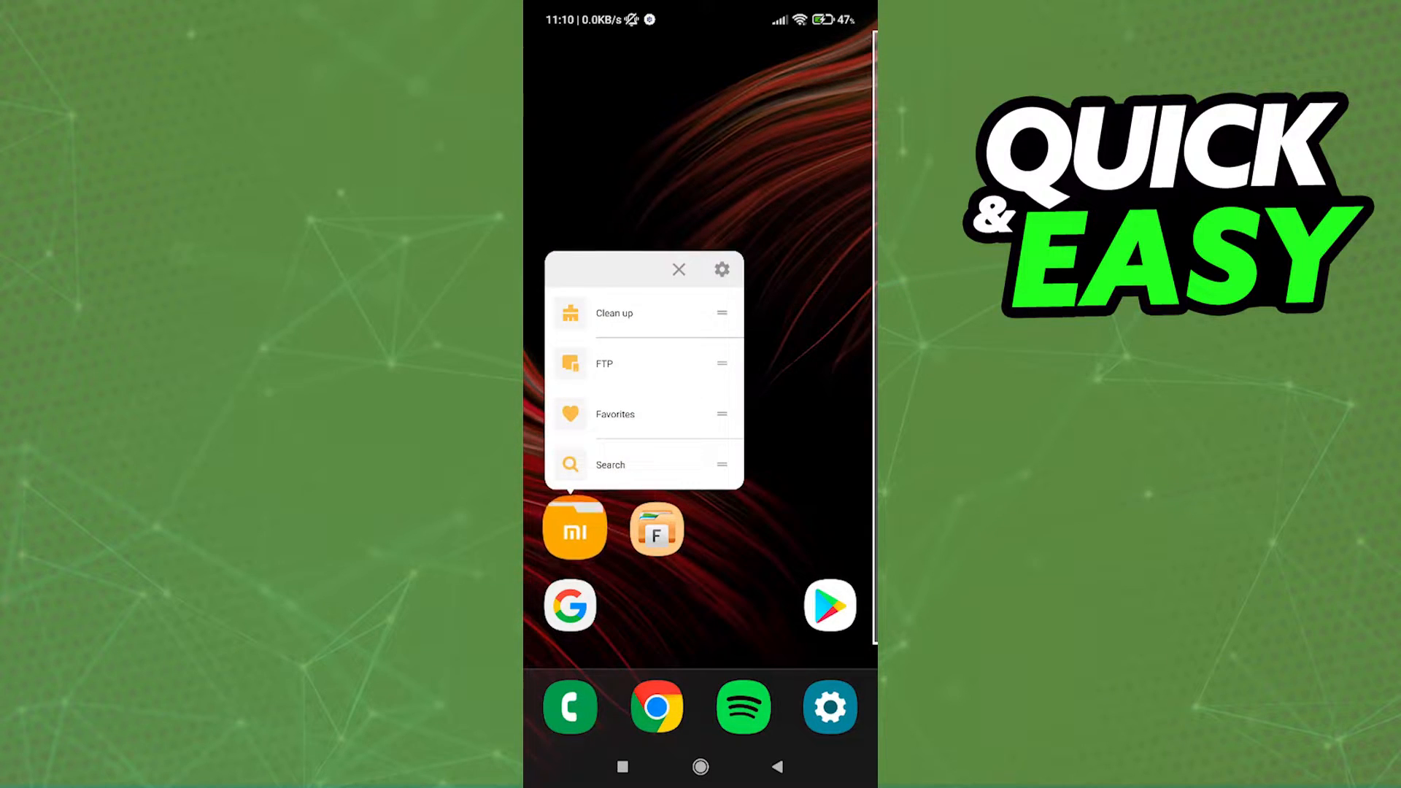
Open the Play Store listing for File Manager by File Manager Plus
click(678, 270)
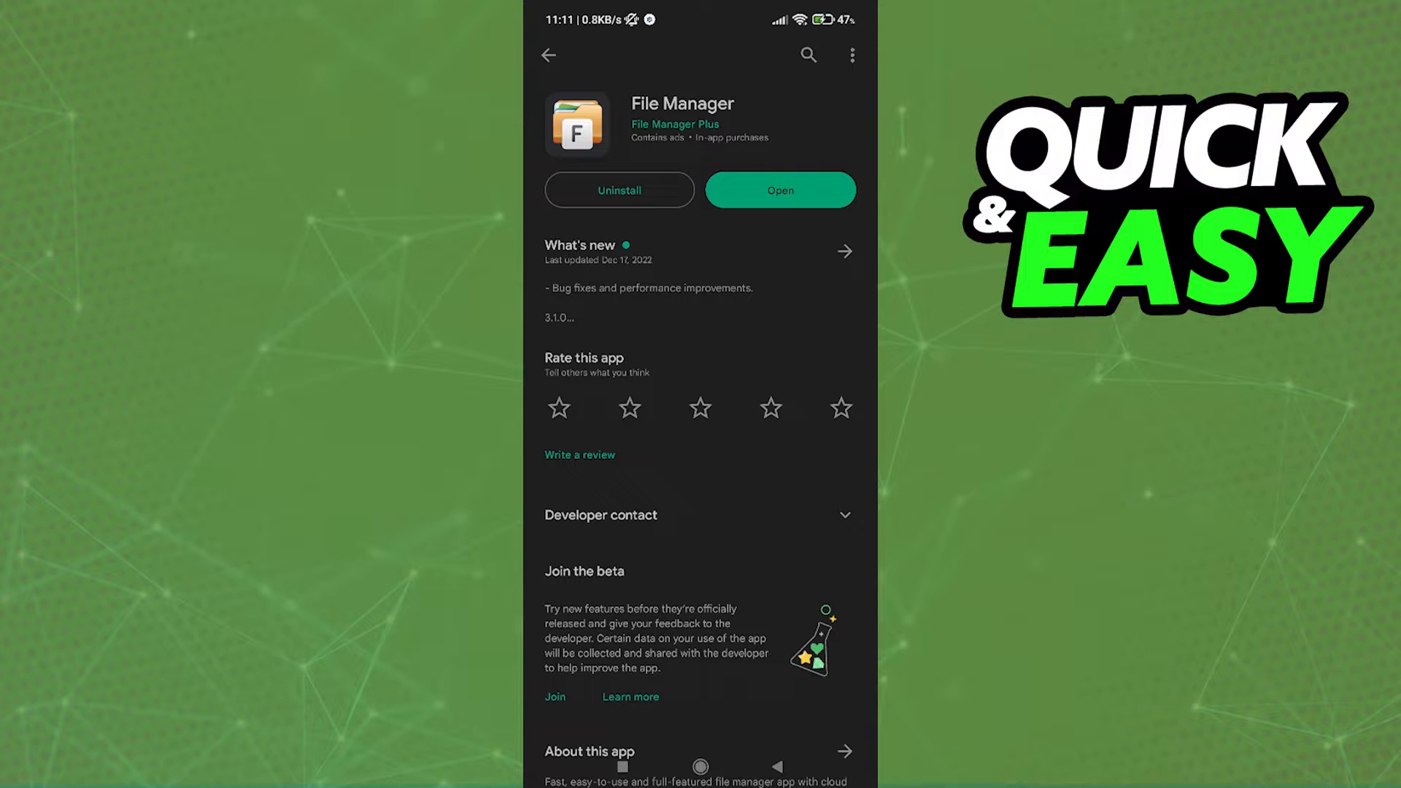
Launch File Manager Plus from its Play Store page
click(779, 191)
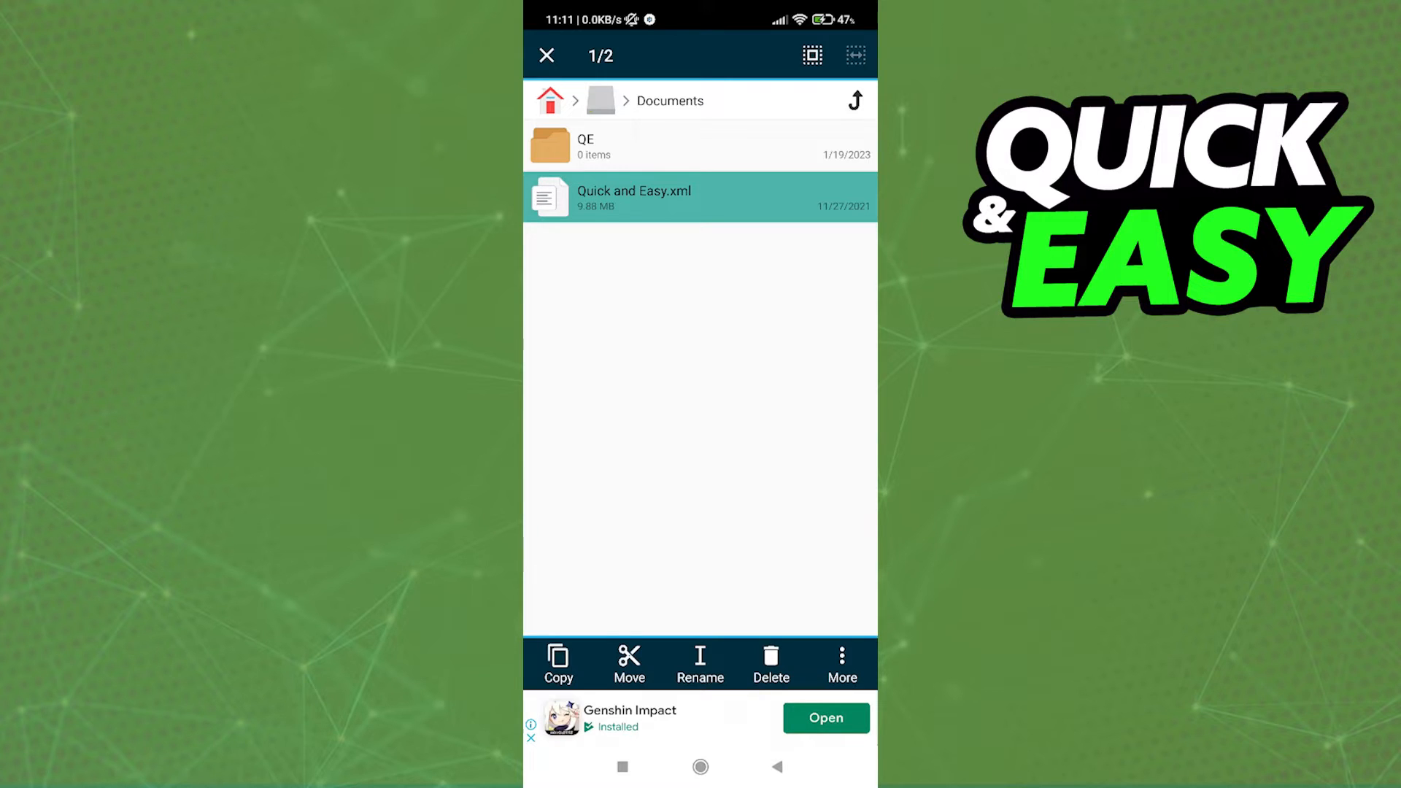
Use the Rename button in the bottom toolbar on the selected Quick and Easy.xml
click(700, 664)
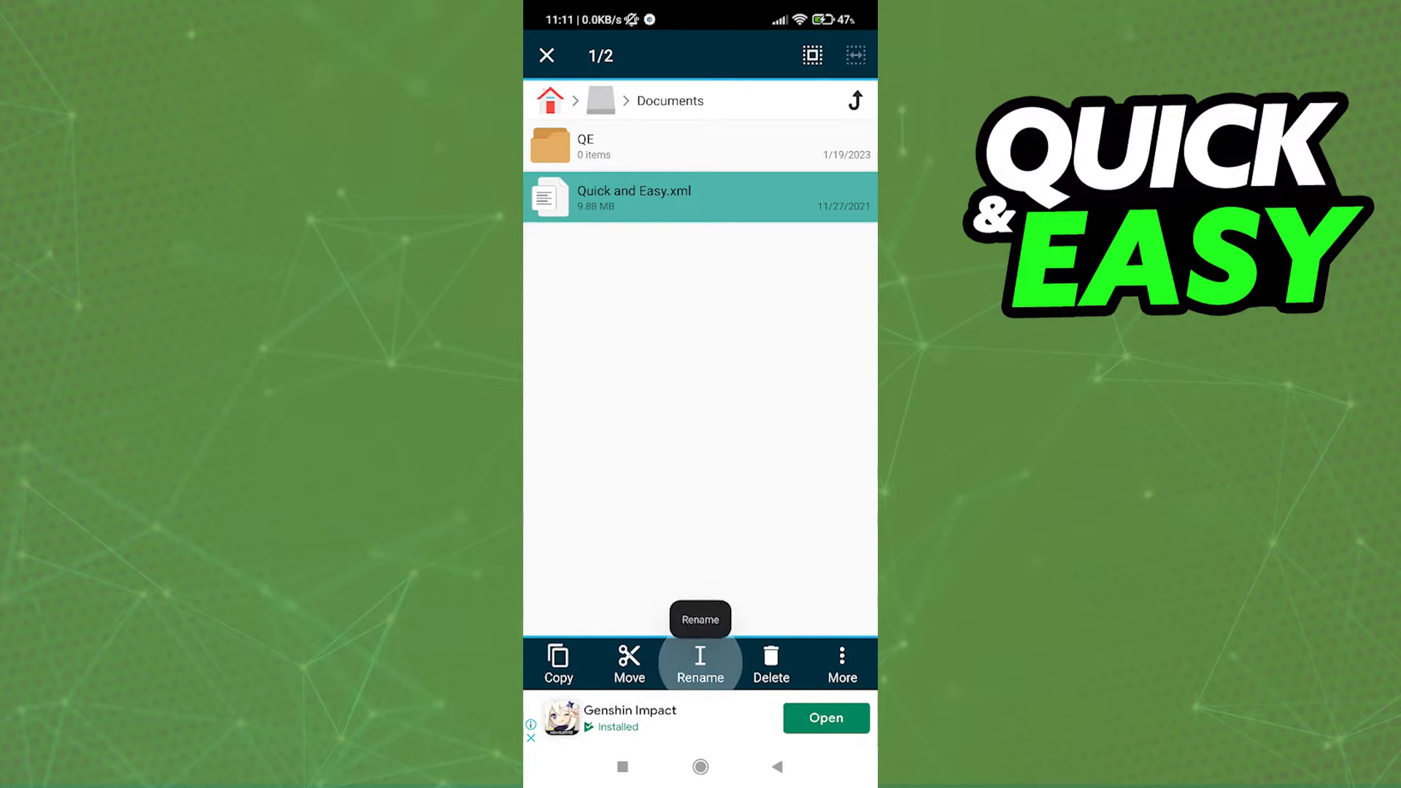
click(700, 664)
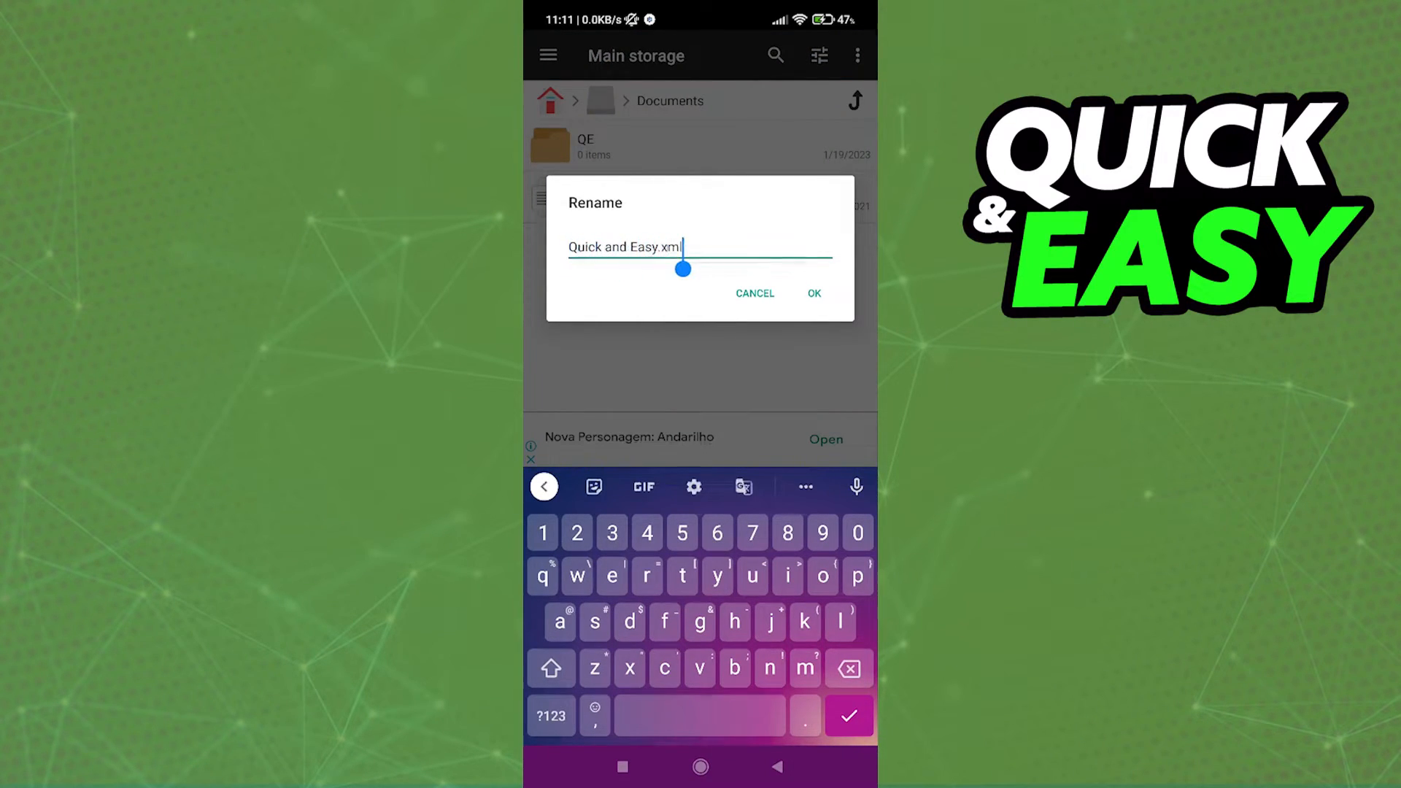
Replace the .xml extension with .mp4 and confirm the new name
key(BackSpace)
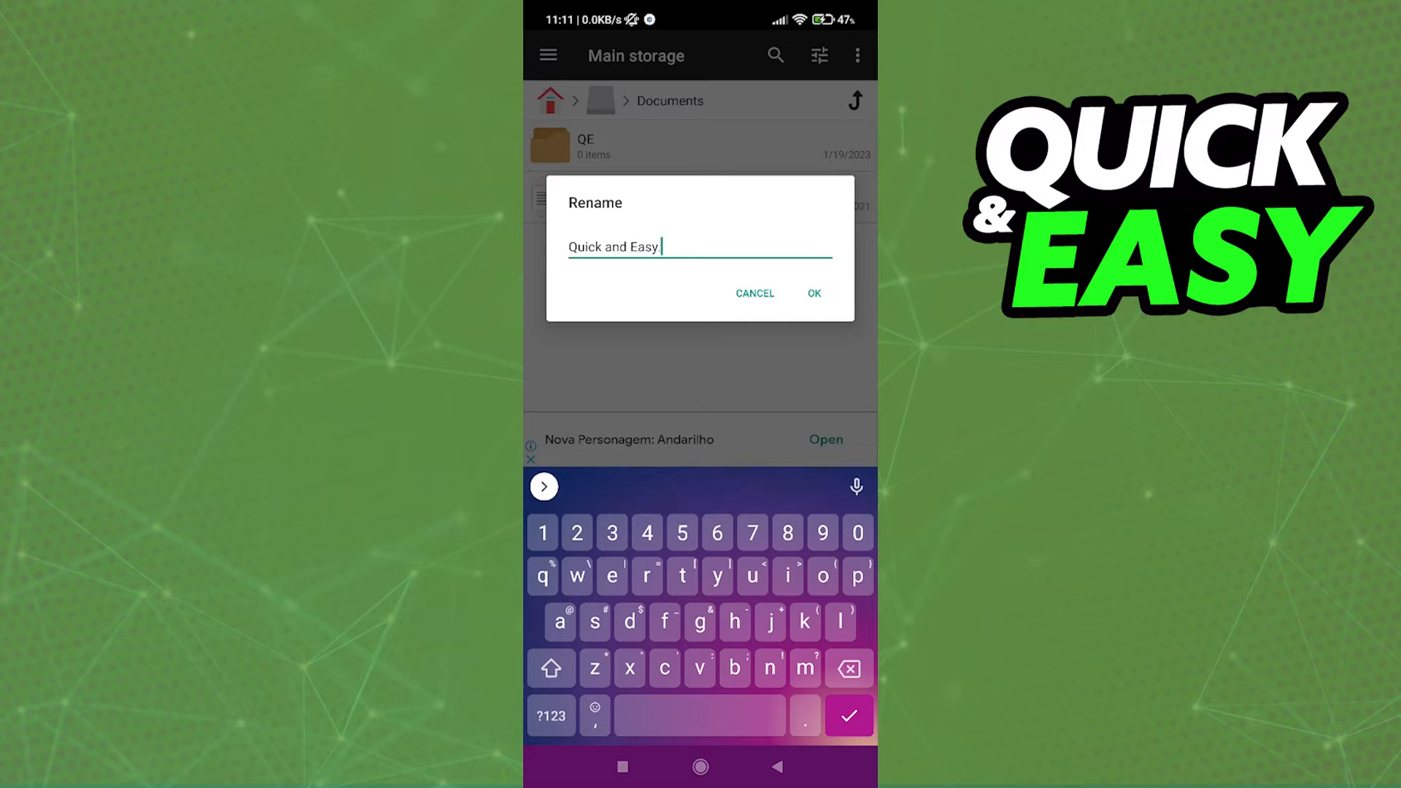
text(.mp4)
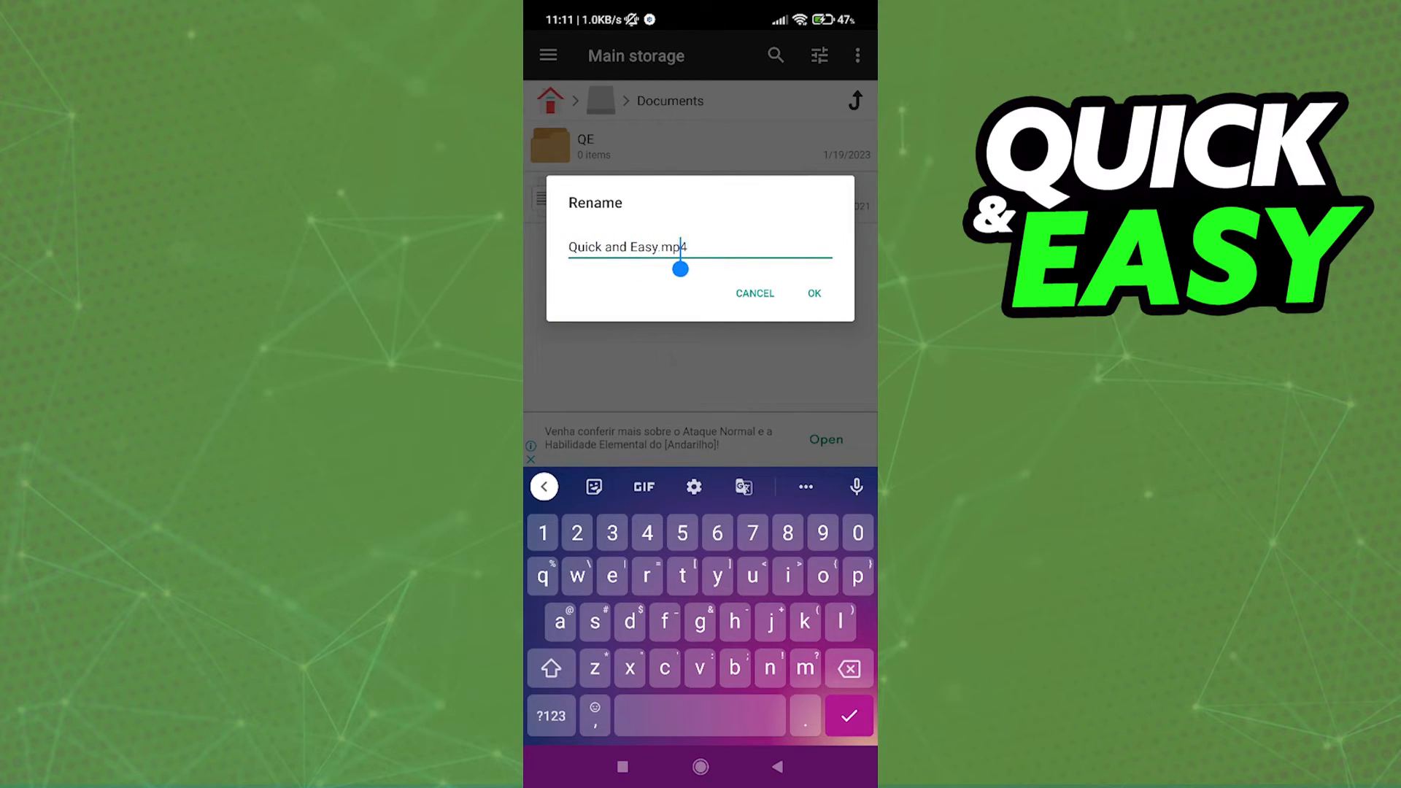
click(811, 293)
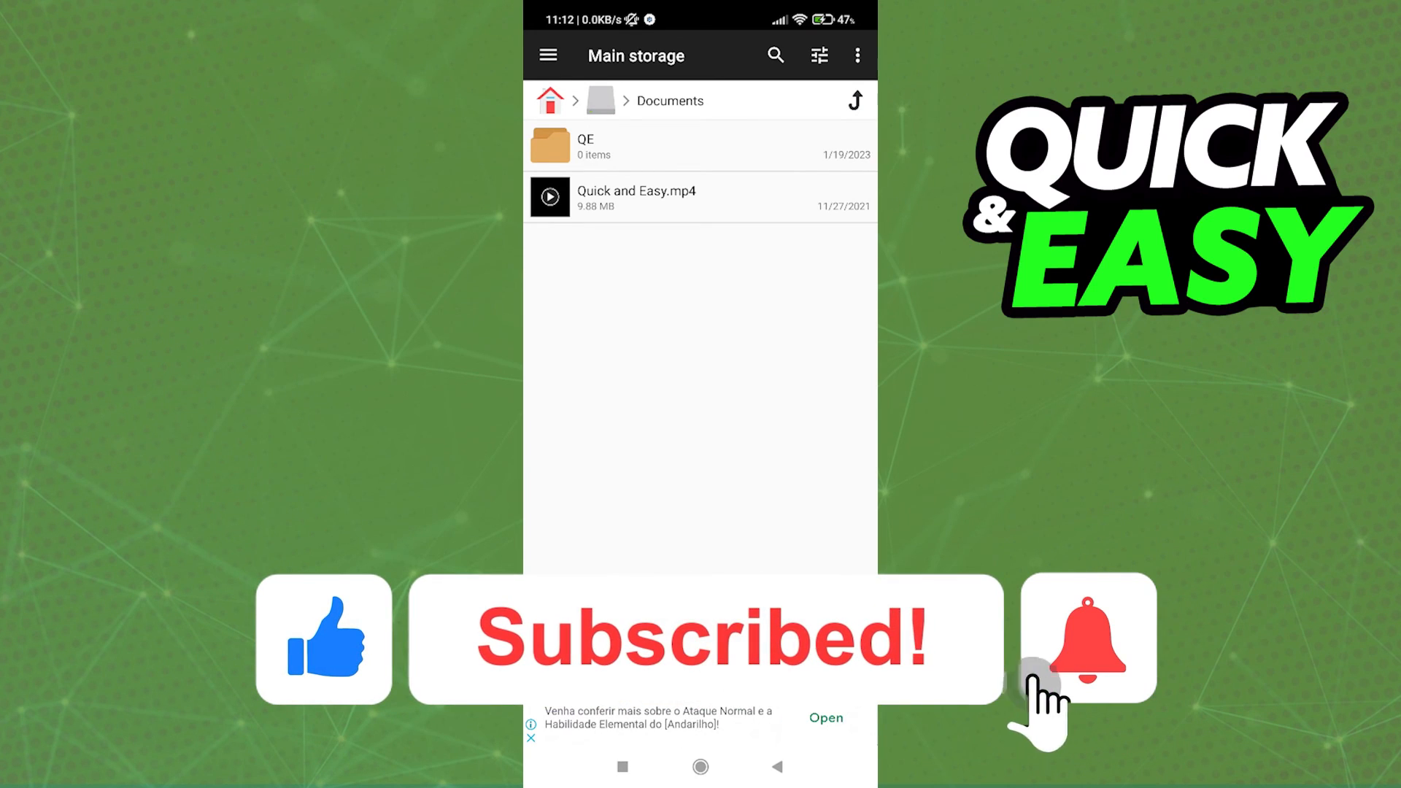
click(1086, 637)
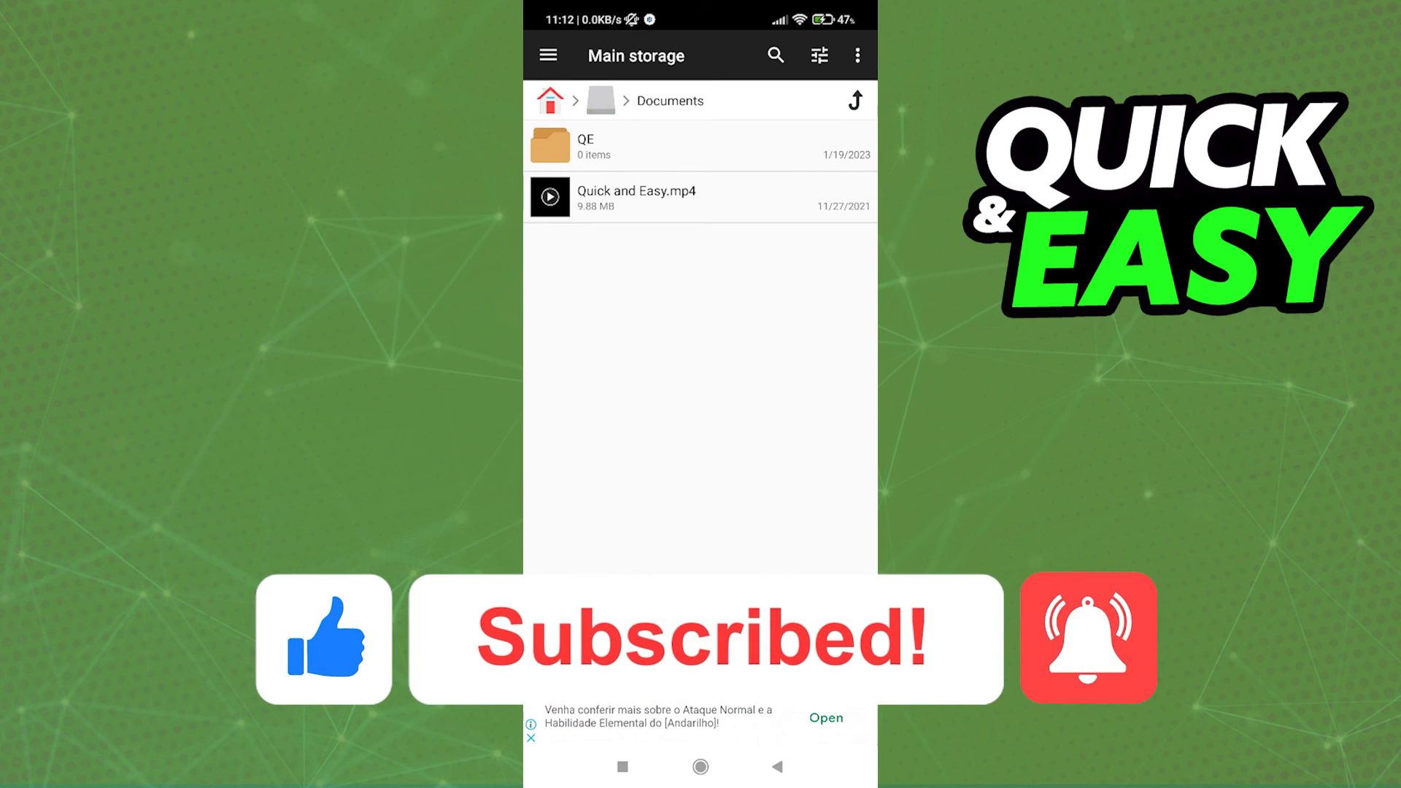